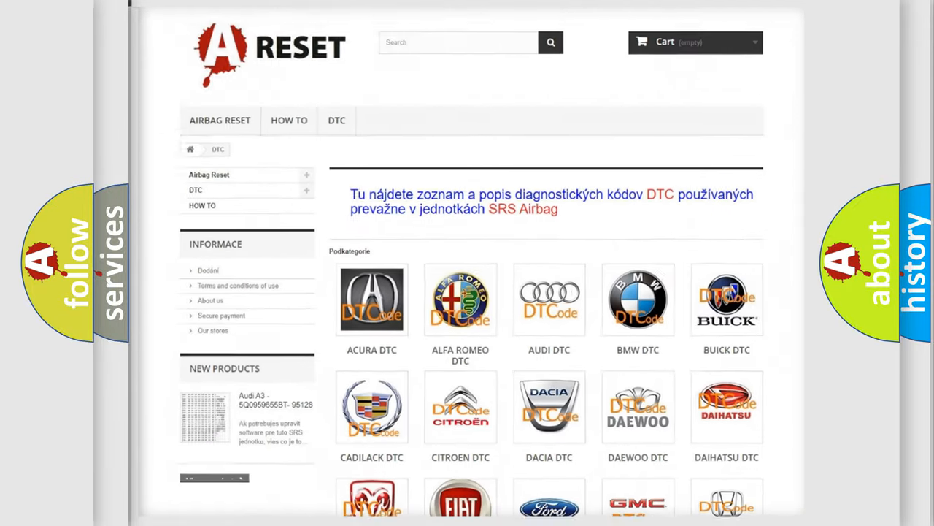
Open FORD DTC from the brand grid and scroll through its fault code list
scroll(down, 3)
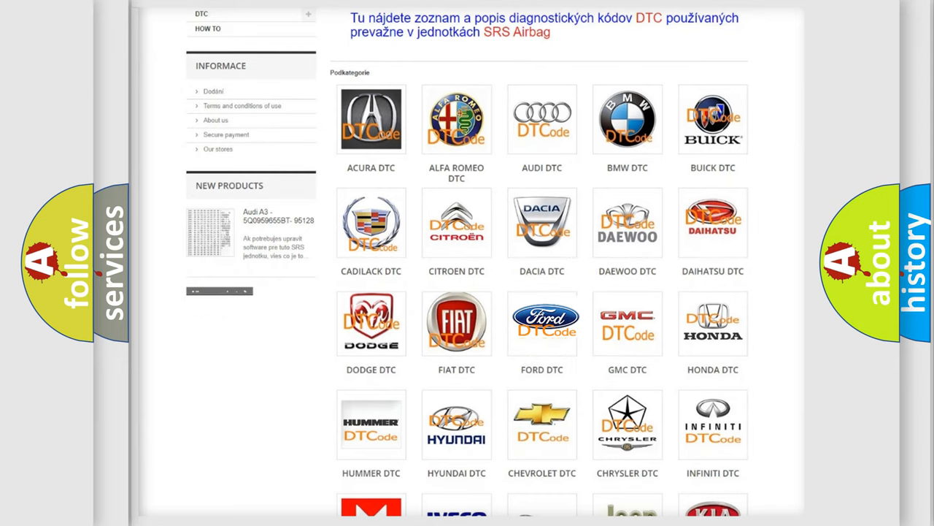
click(542, 322)
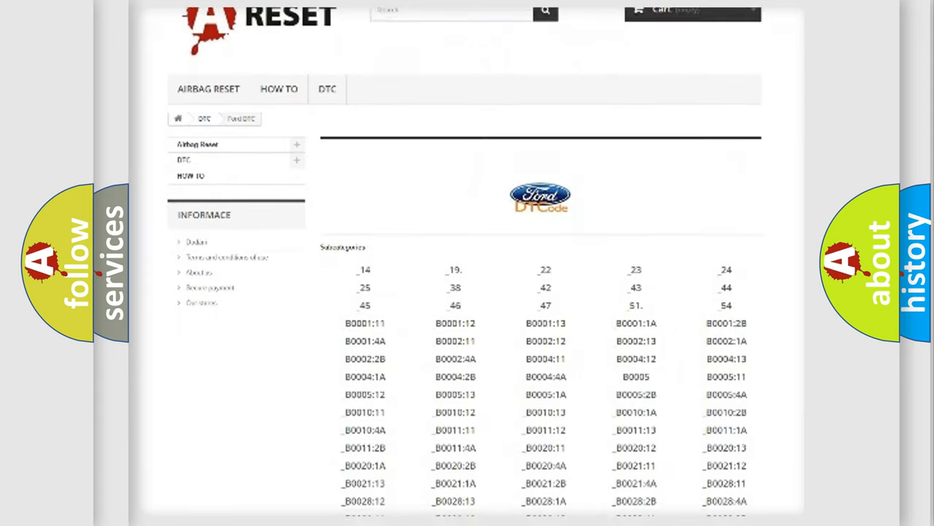
scroll(down, 3)
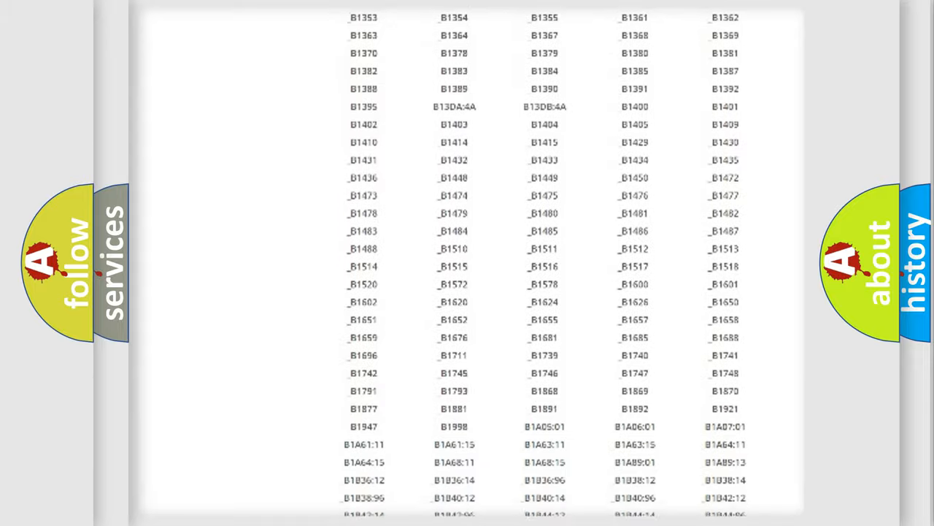